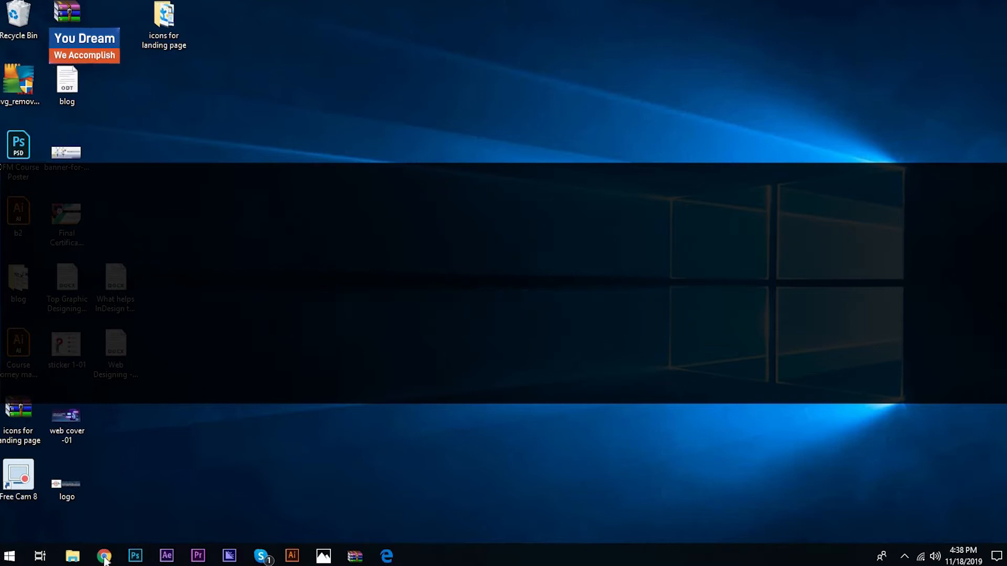
- Place the bold Lorem ipsum text on the artboard and show its Appearance panel (Shift+F6)
{"action": "left_click", "coordinate": [291, 556]}
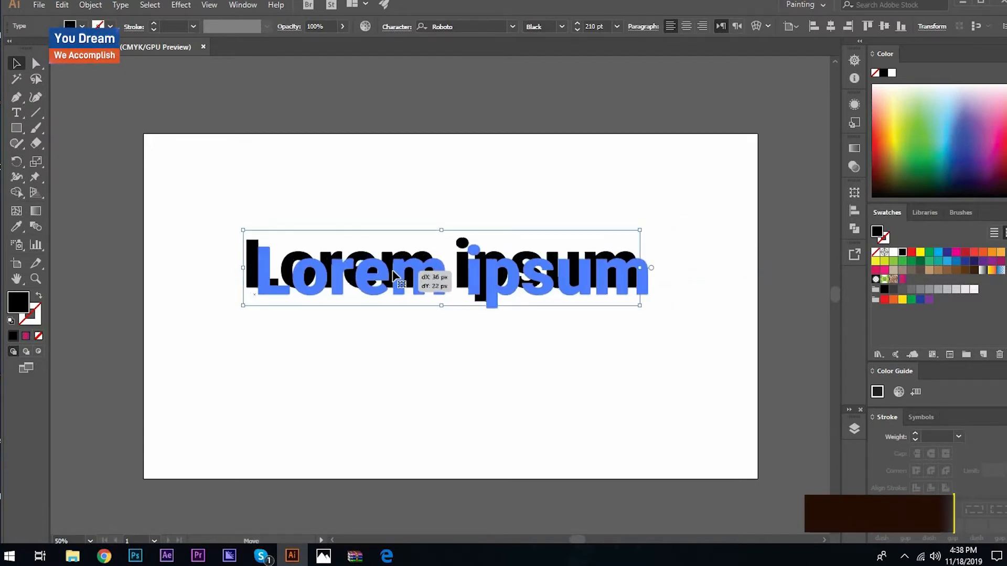
{"action": "key", "text": "shift+F6"}
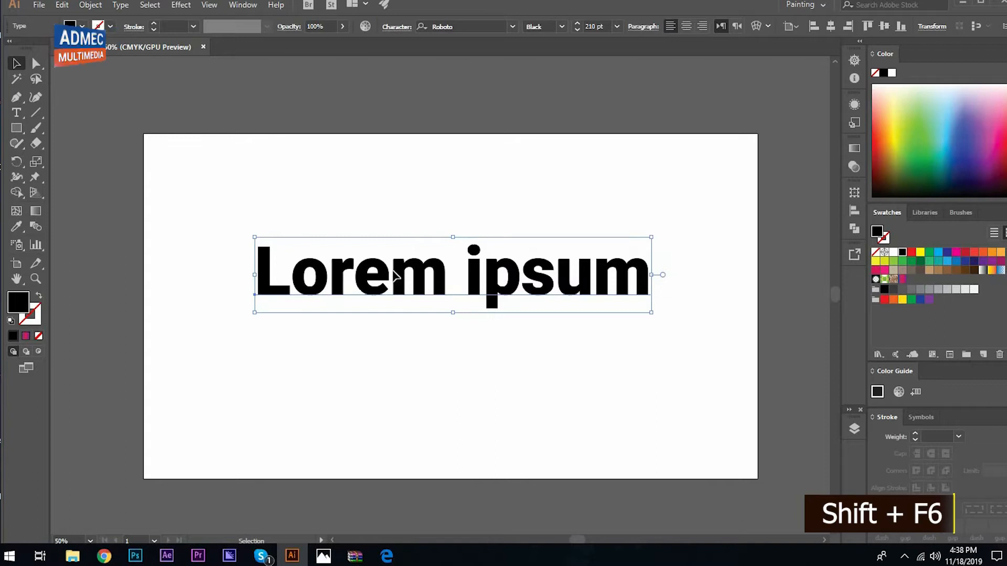
{"action": "key", "text": "shift+F6"}
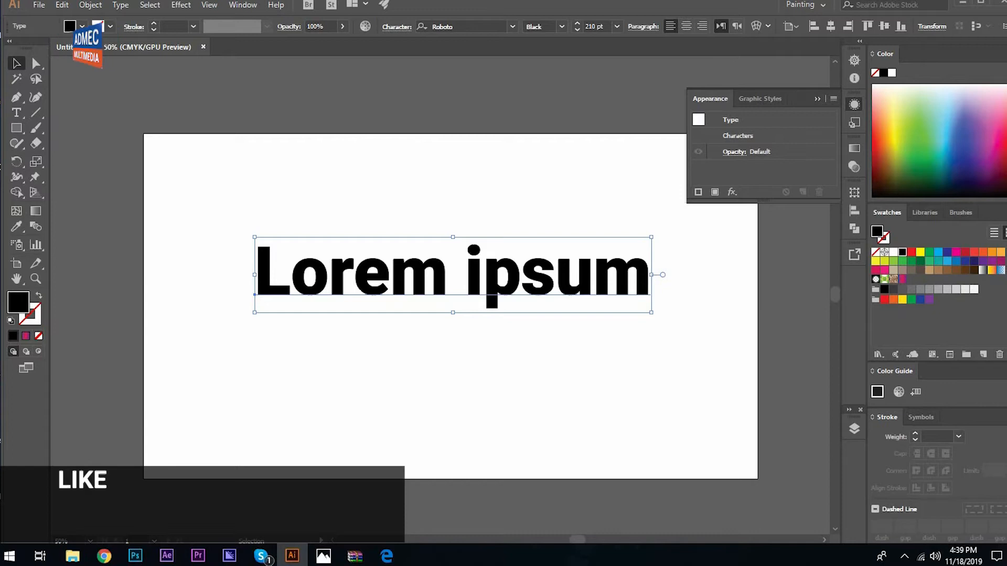
- Show the Appearance panel's flyout menu with the Add New Fill option
{"action": "left_click", "coordinate": [242, 6]}
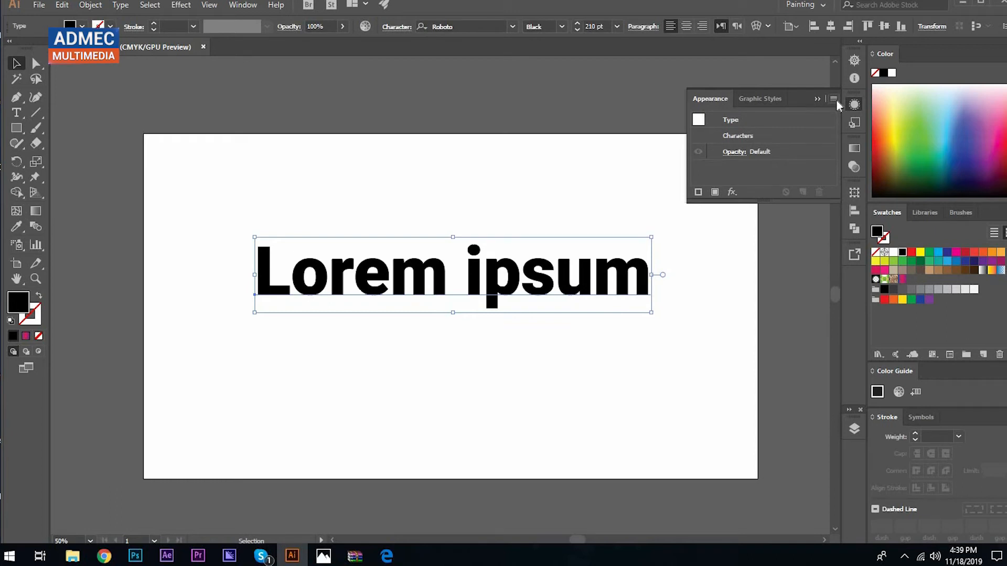
{"action": "left_click", "coordinate": [817, 98]}
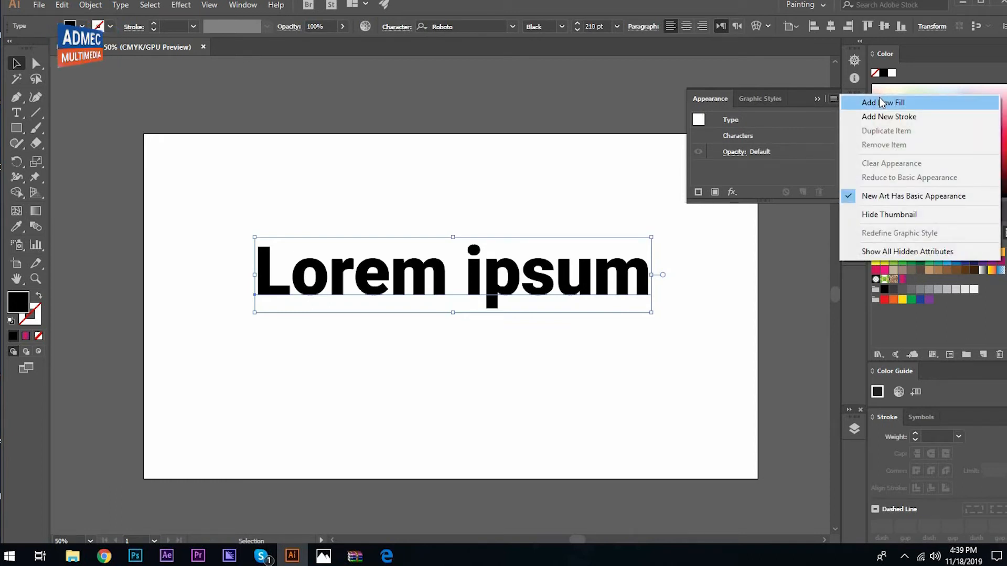
- Add a new fill to the text and set it to New Gradient Swatch 1 (purple-to-pink)
{"action": "left_click", "coordinate": [883, 102]}
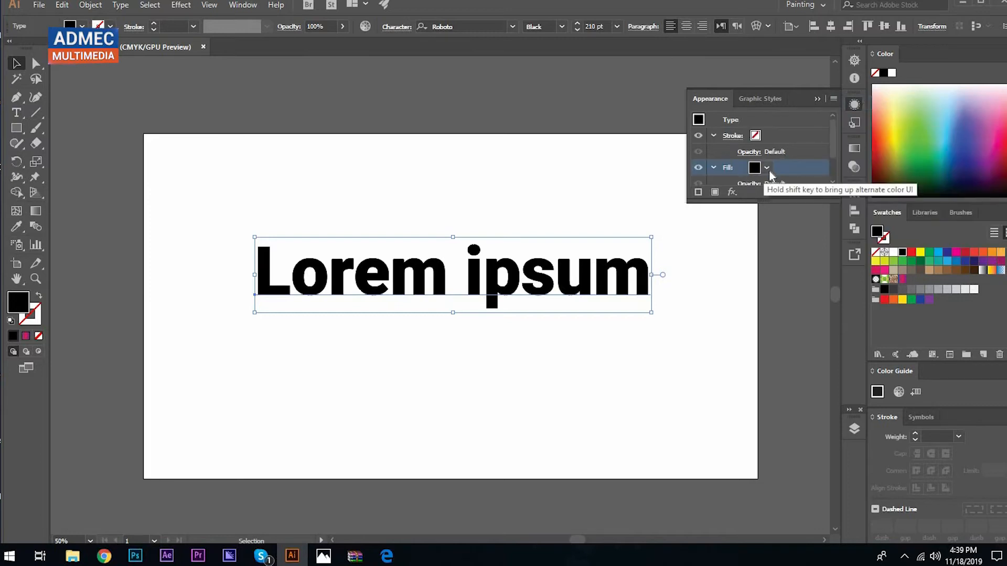
{"action": "left_click", "coordinate": [767, 167]}
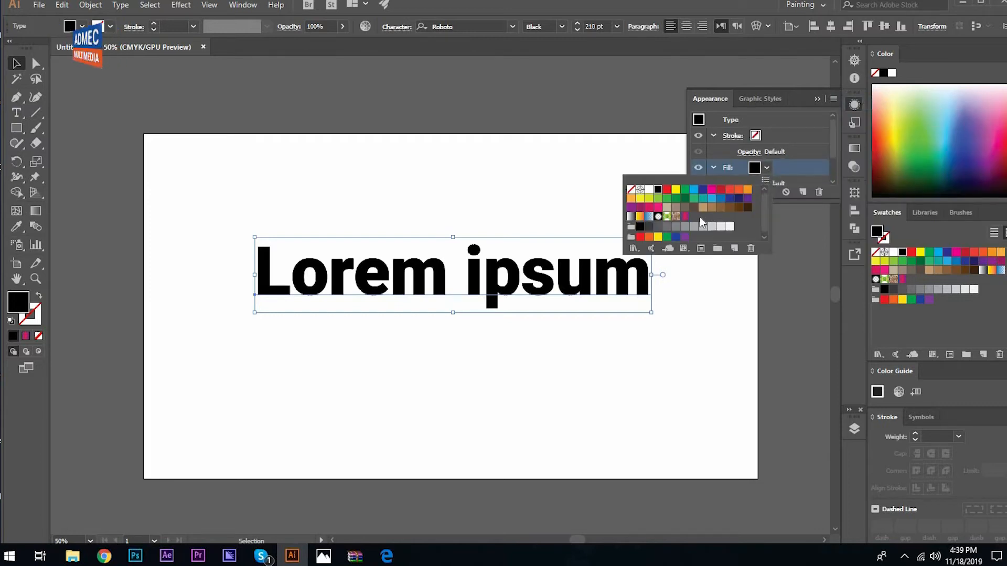
{"action": "mouse_move", "coordinate": [686, 217]}
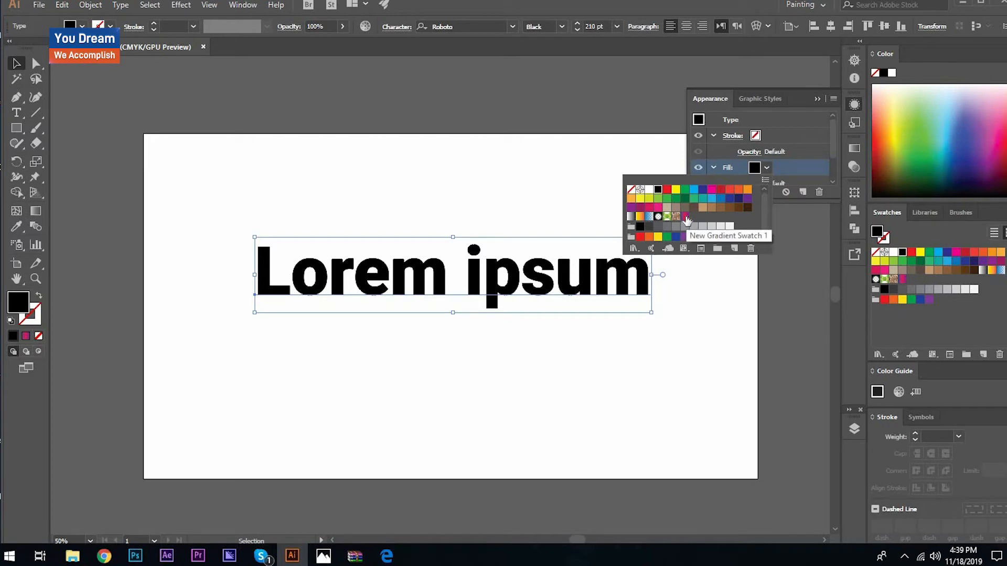
{"action": "left_click", "coordinate": [669, 216]}
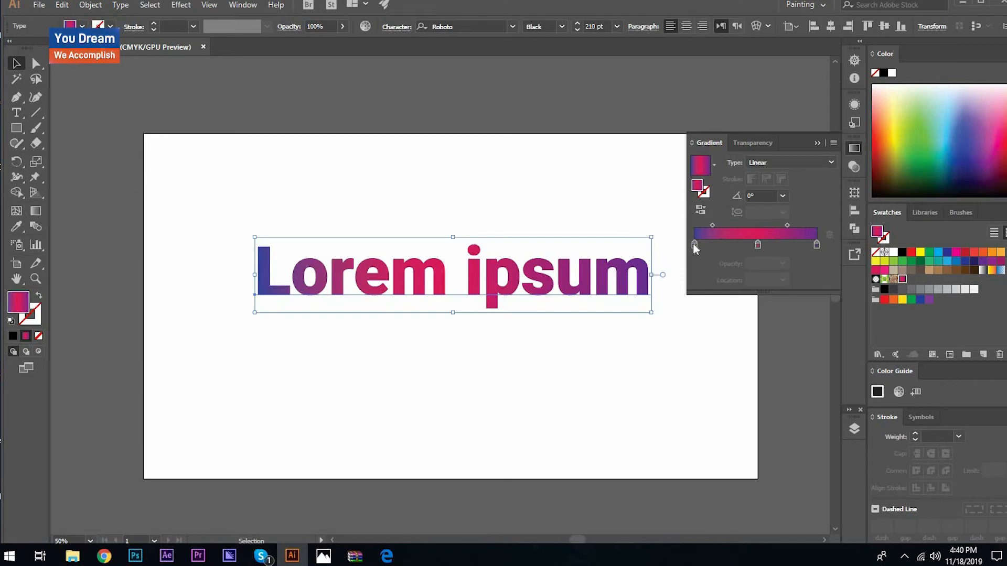
- Set the gradient stops to pink and yellow, then deselect the text
{"action": "left_click", "coordinate": [697, 244]}
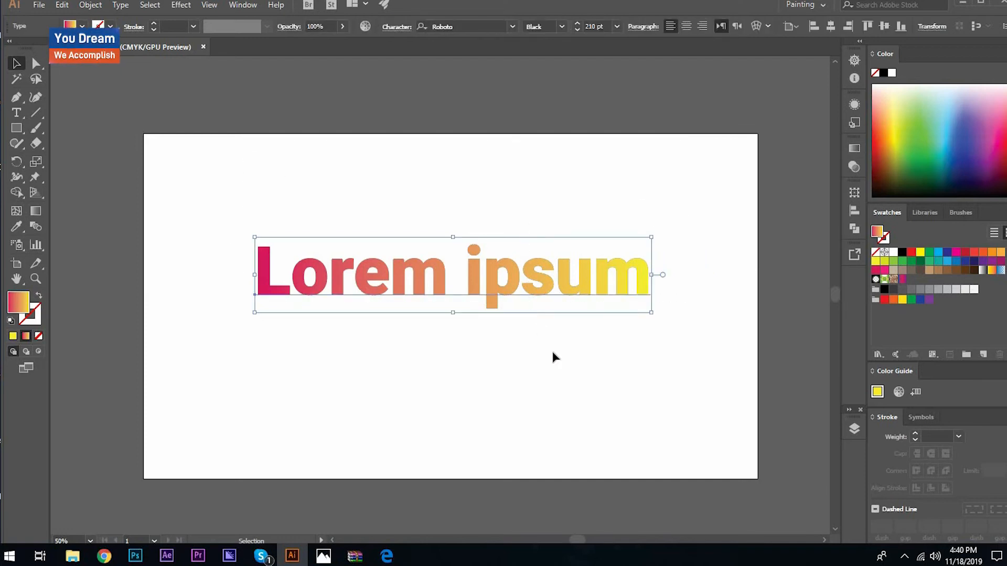
{"action": "left_click", "coordinate": [556, 358]}
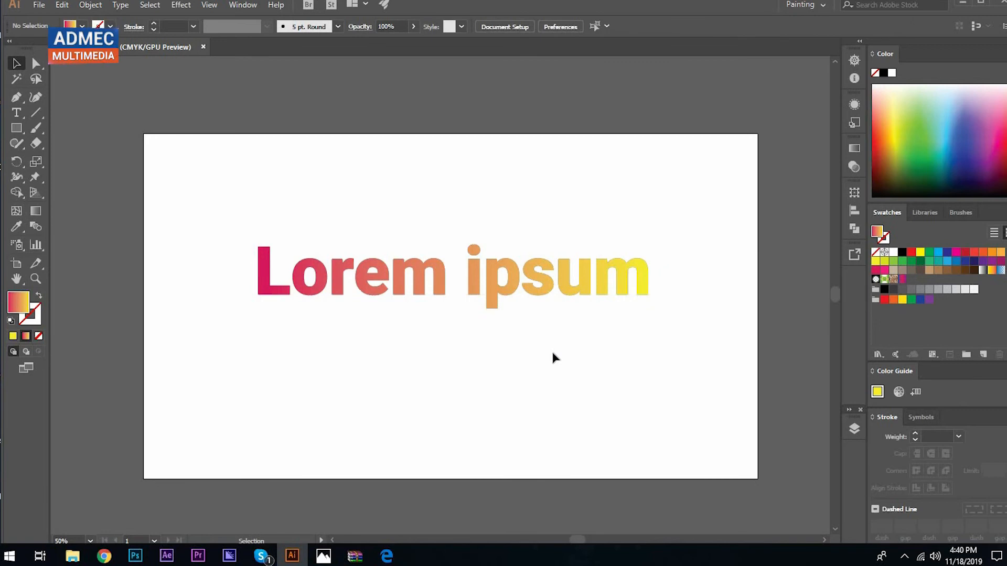